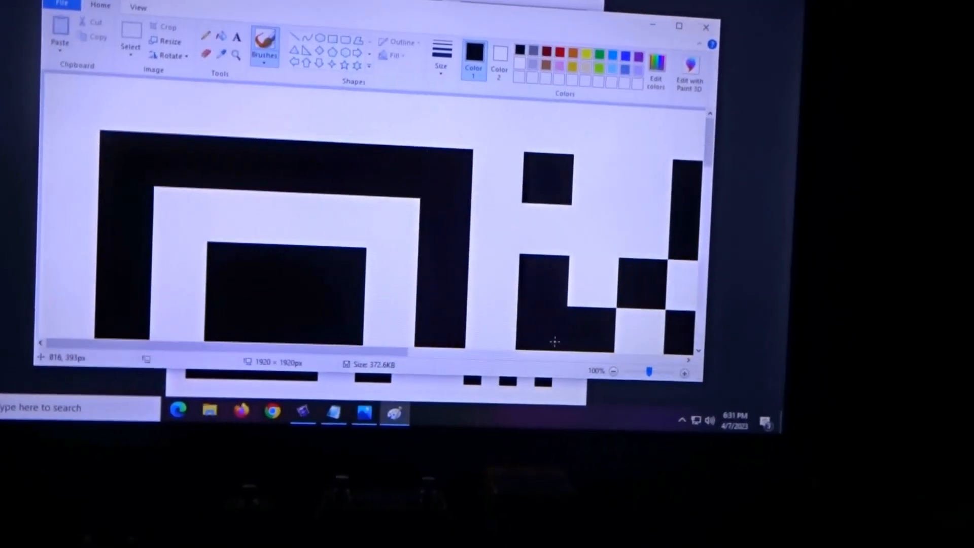
# Step: Zoom the view out to 12.5% so the whole Wyze QR code is visible
pyautogui.click(645, 377)
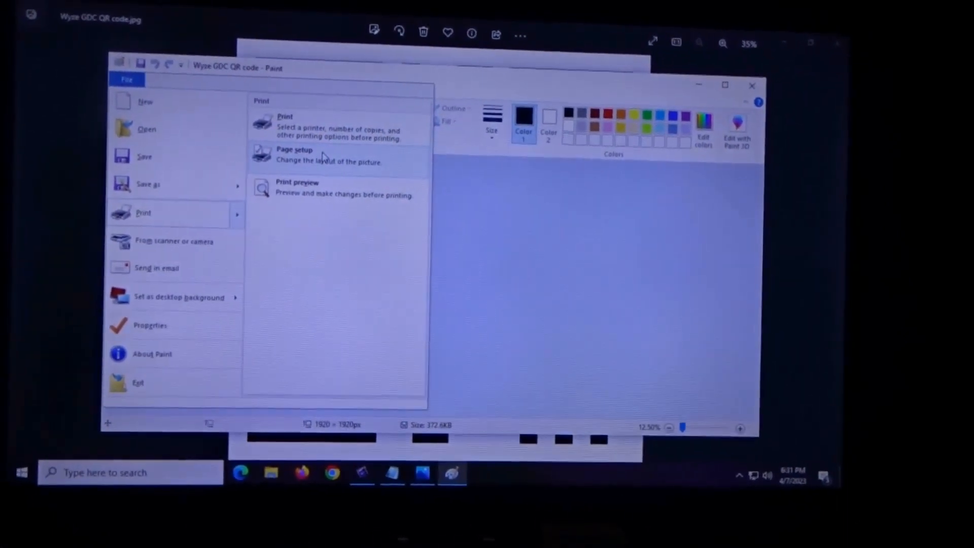
# Step: Adjust the Page Setup layout options for printing the QR code and confirm
pyautogui.click(294, 154)
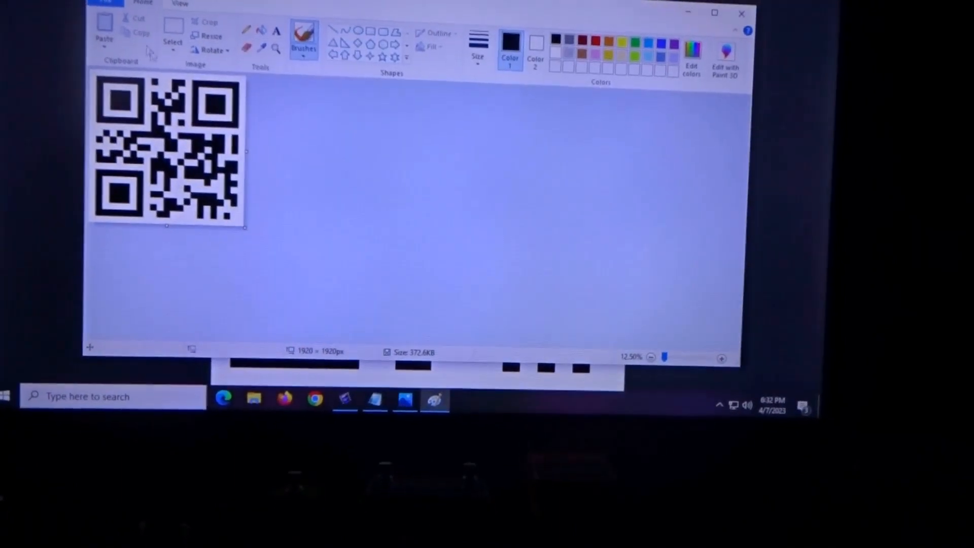
# Step: Choose the Brother HL-2280DW printer and apply Letter, landscape preferences
pyautogui.click(106, 4)
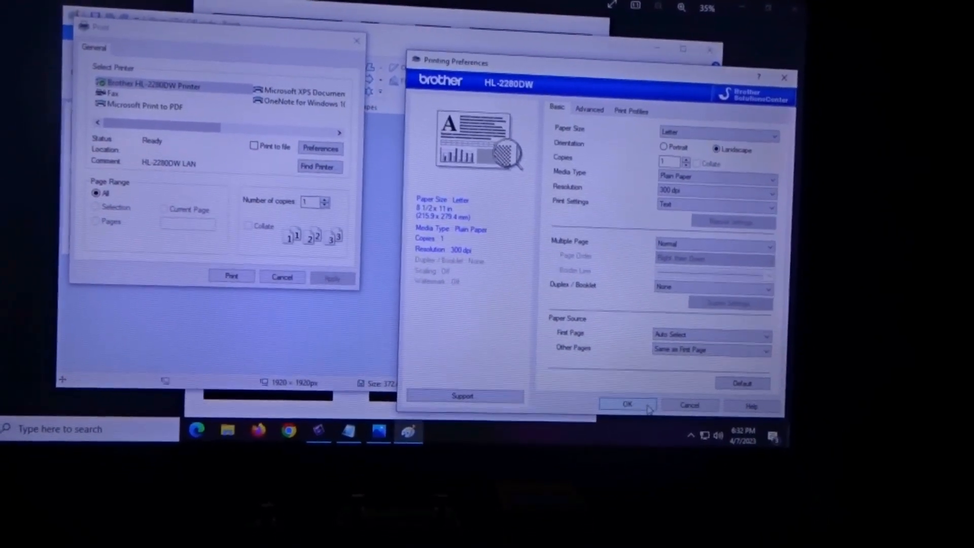
pyautogui.click(626, 405)
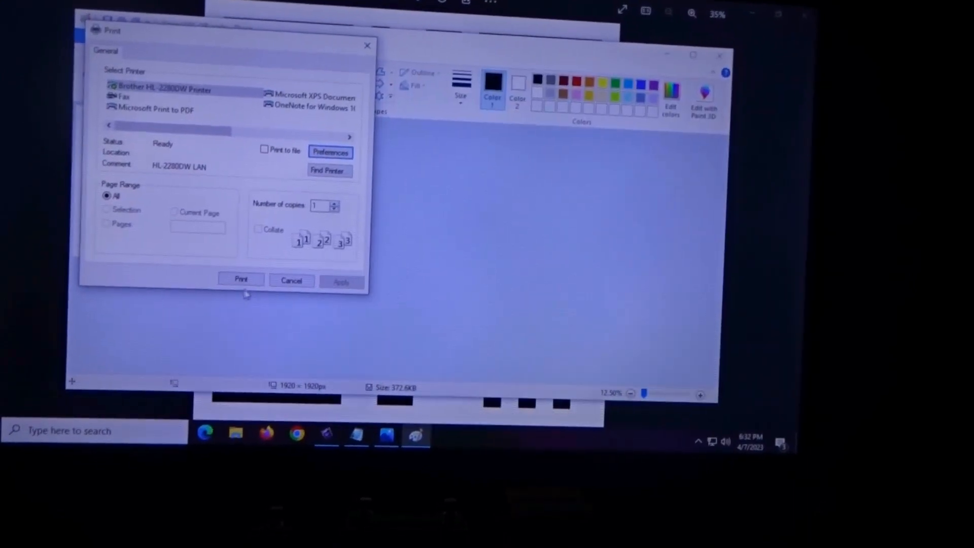